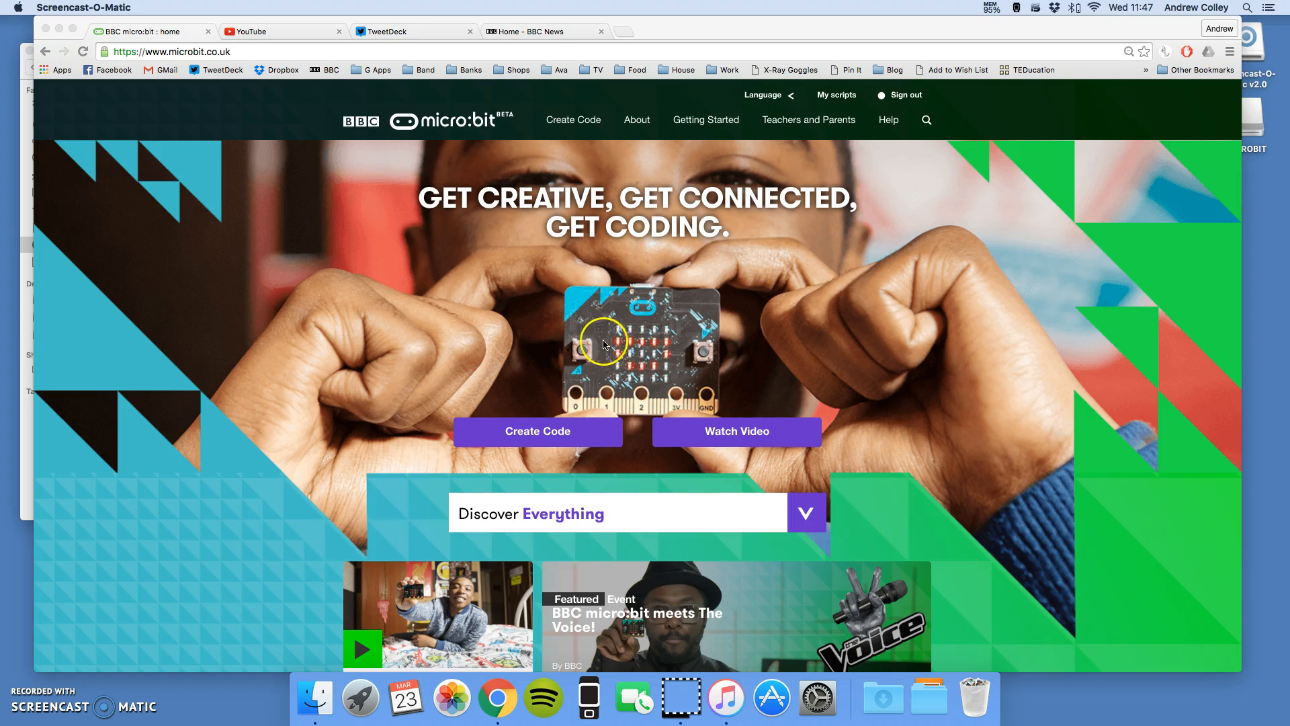
pyautogui.moveTo(624, 358)
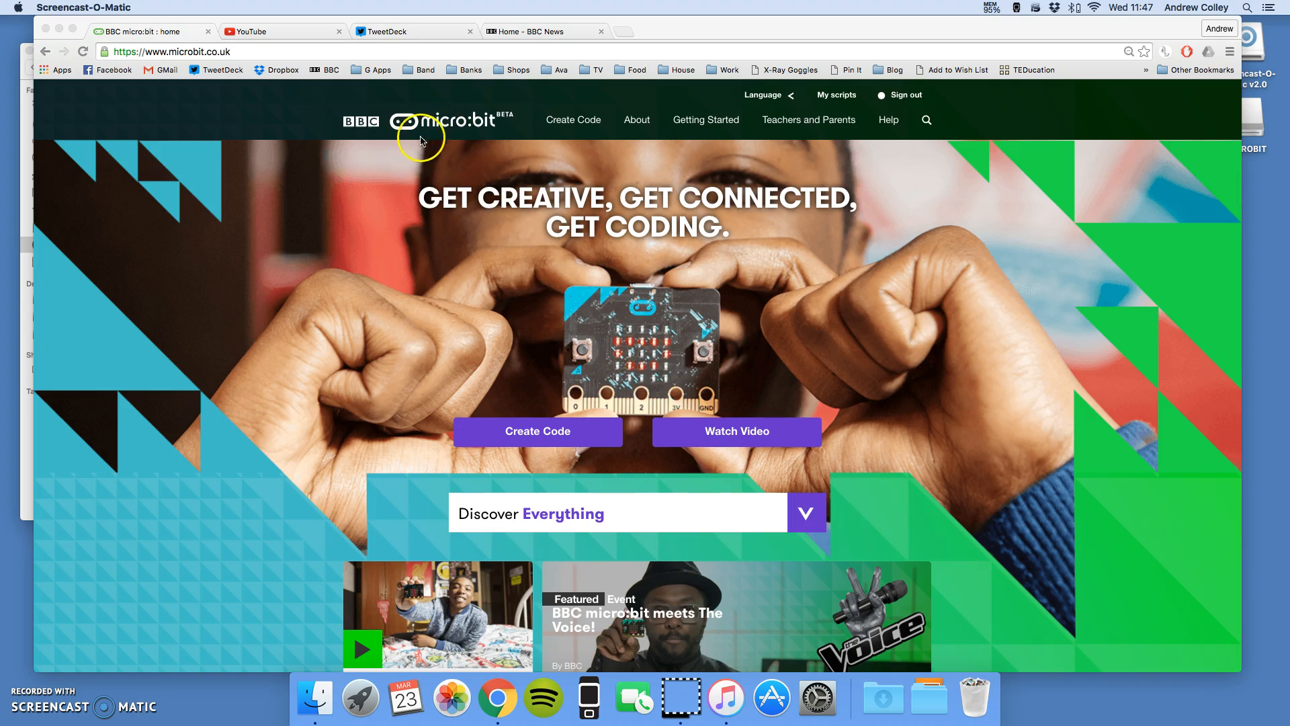
pyautogui.moveTo(538, 431)
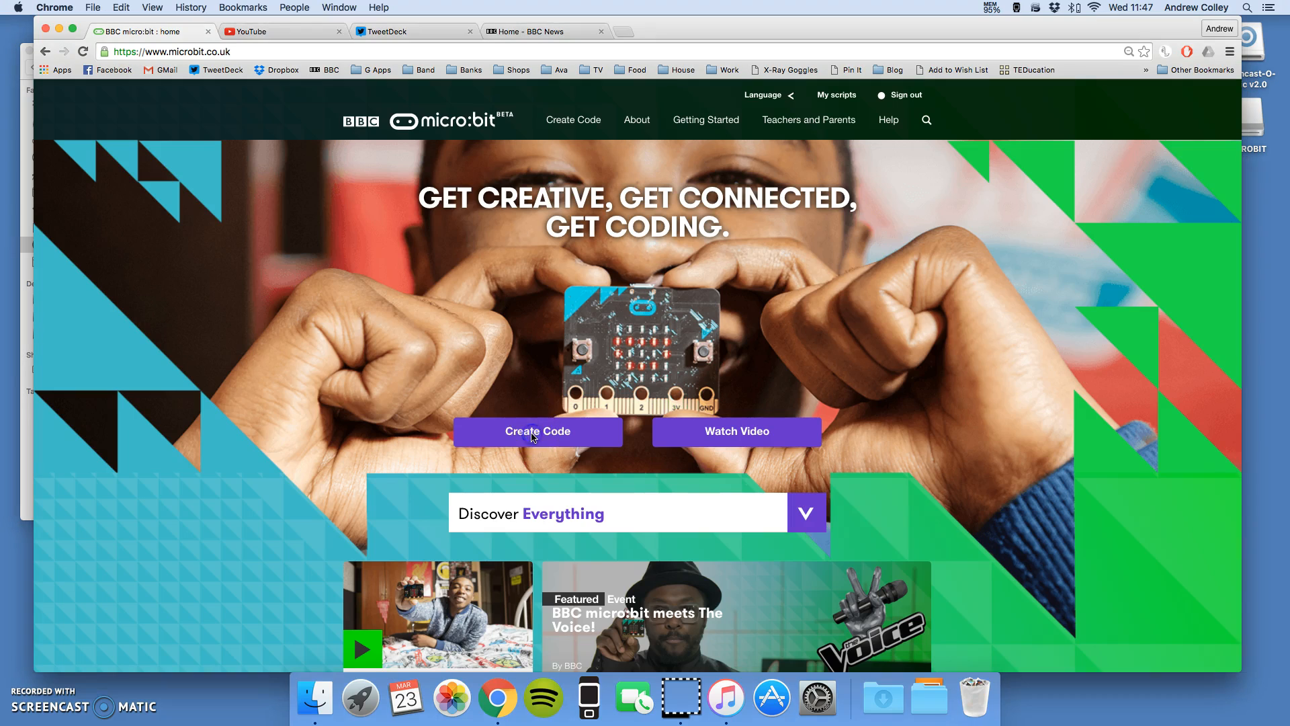
# Go to the Create Code page listing the micro:bit coding editors.
pyautogui.click(537, 432)
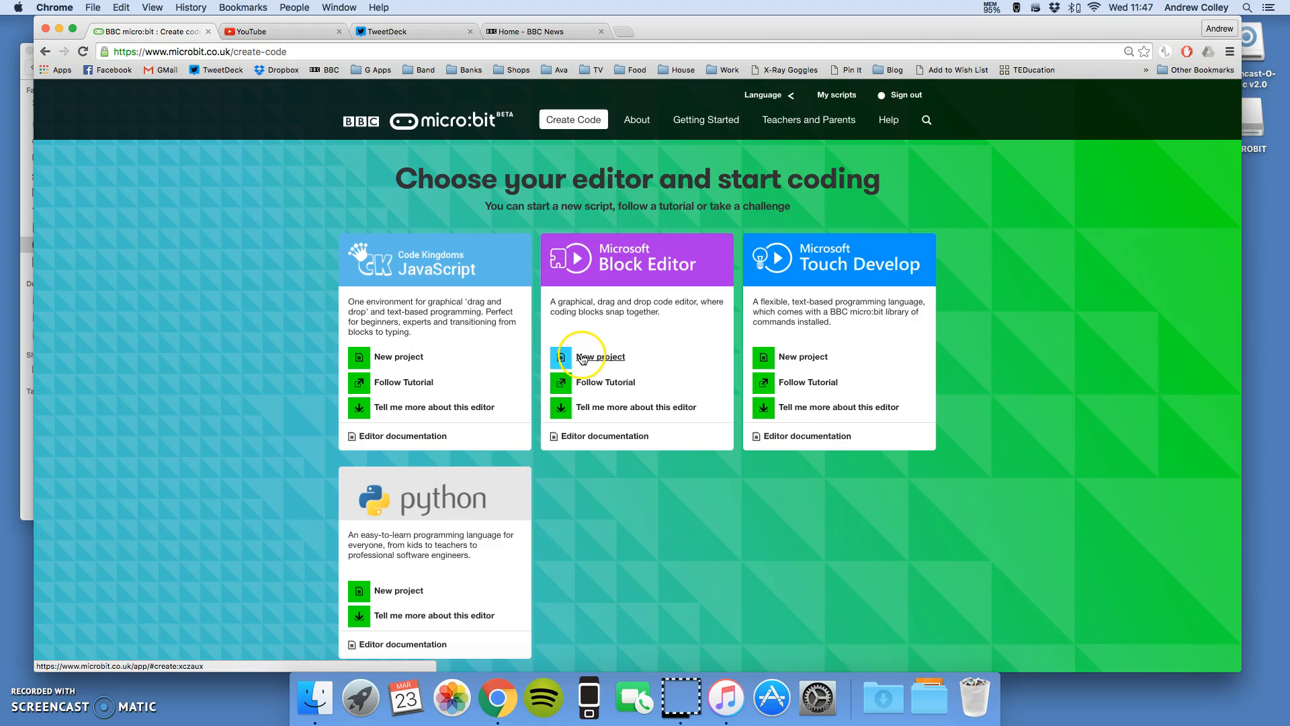
# Start a new Block Editor project and title the script 'Simple Image'.
pyautogui.click(600, 356)
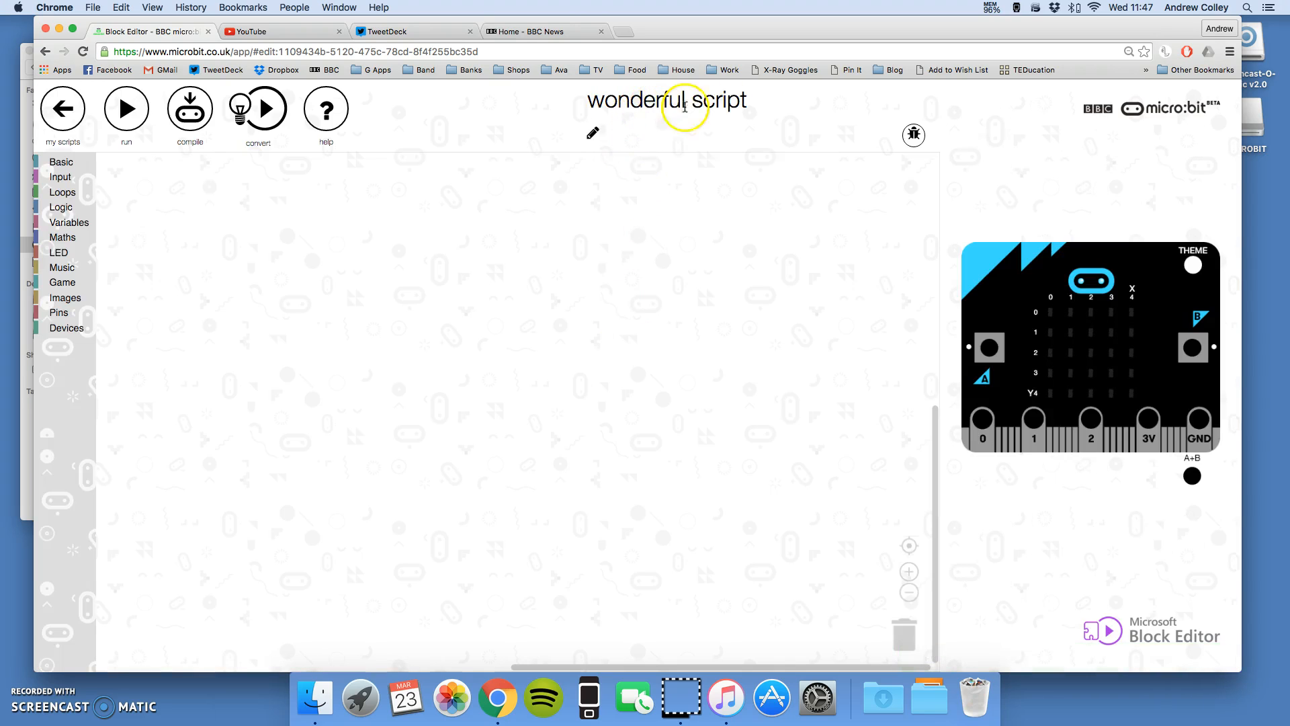
pyautogui.click(683, 100)
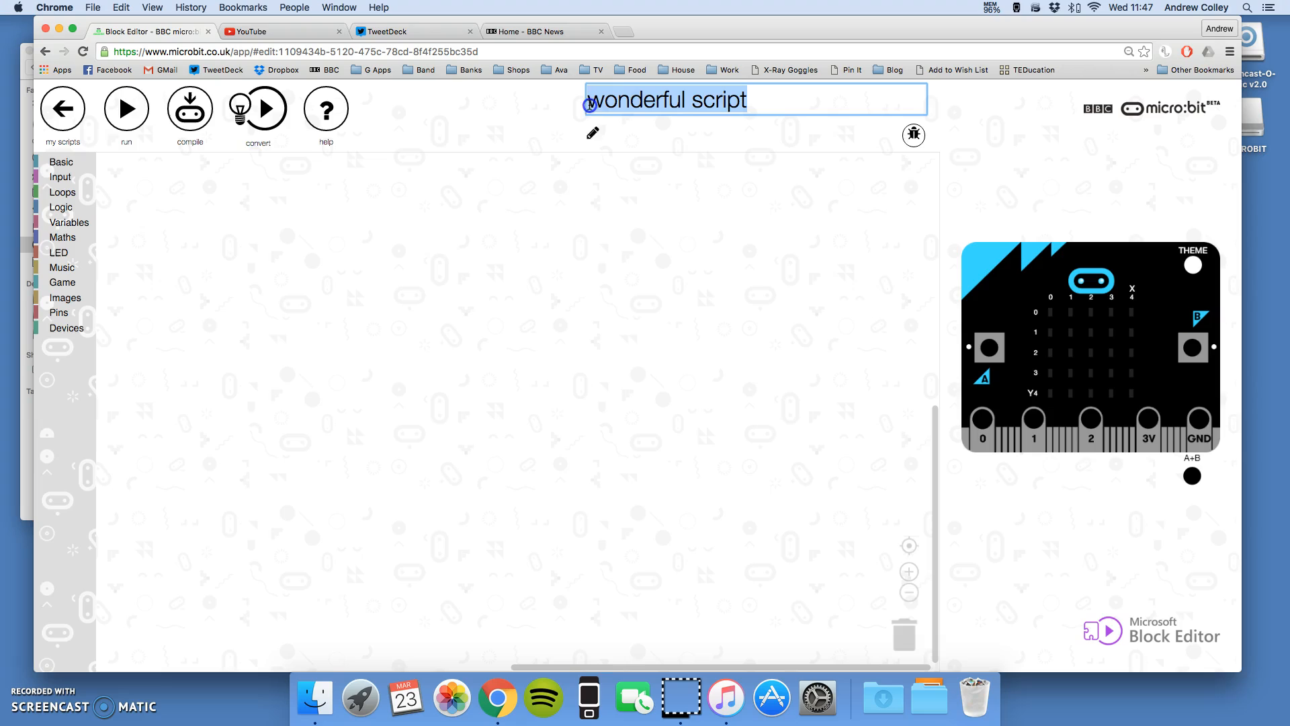
pyautogui.write('Sim')
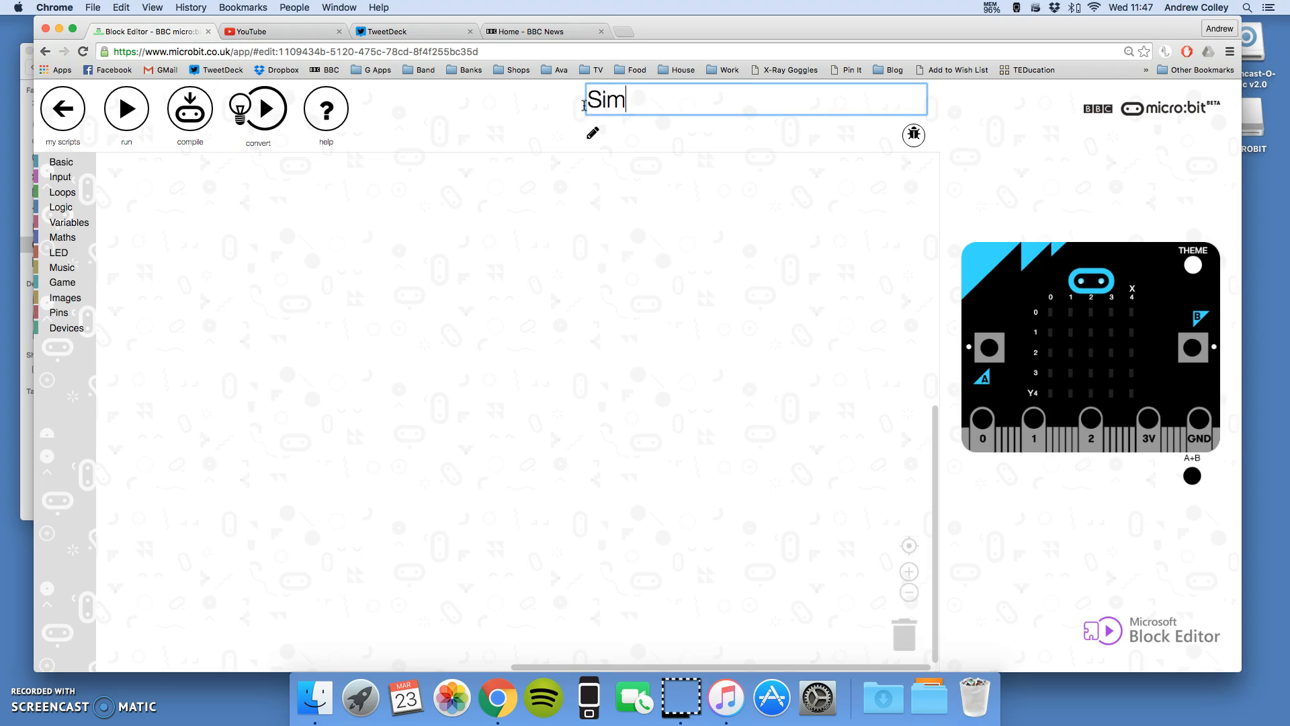
pyautogui.write('ple Imag')
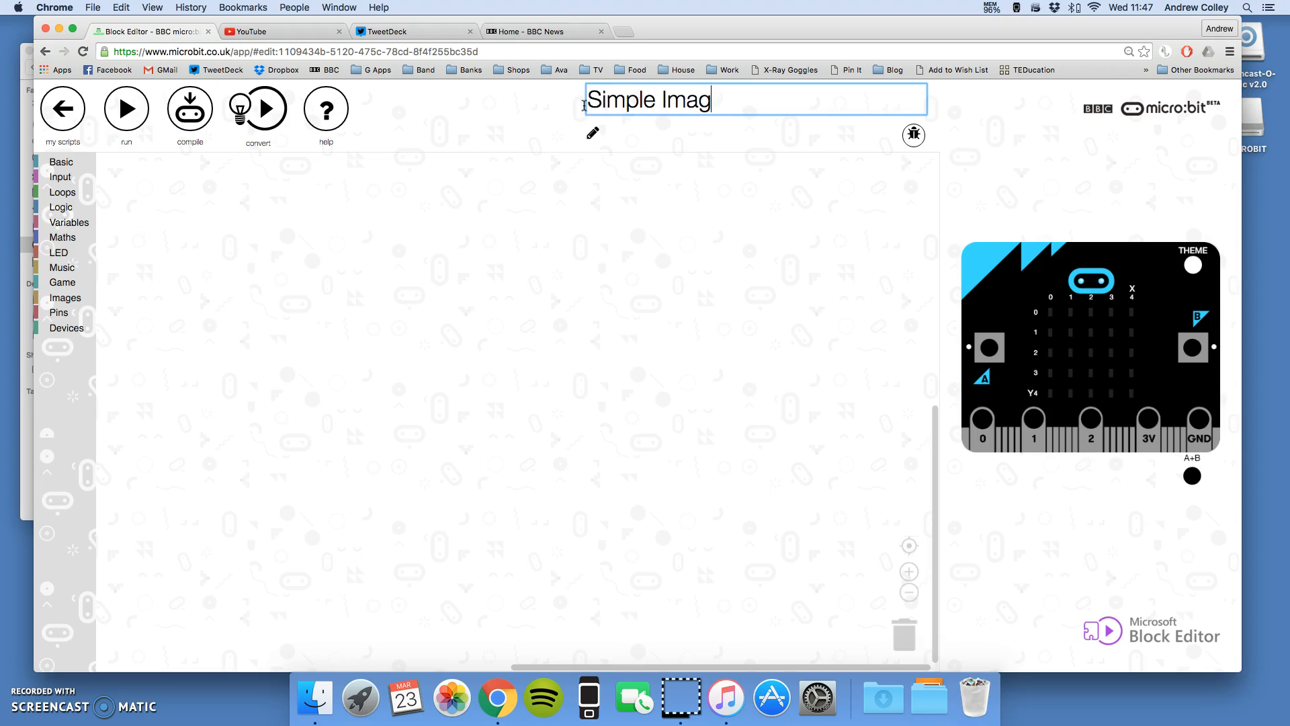
pyautogui.write('e')
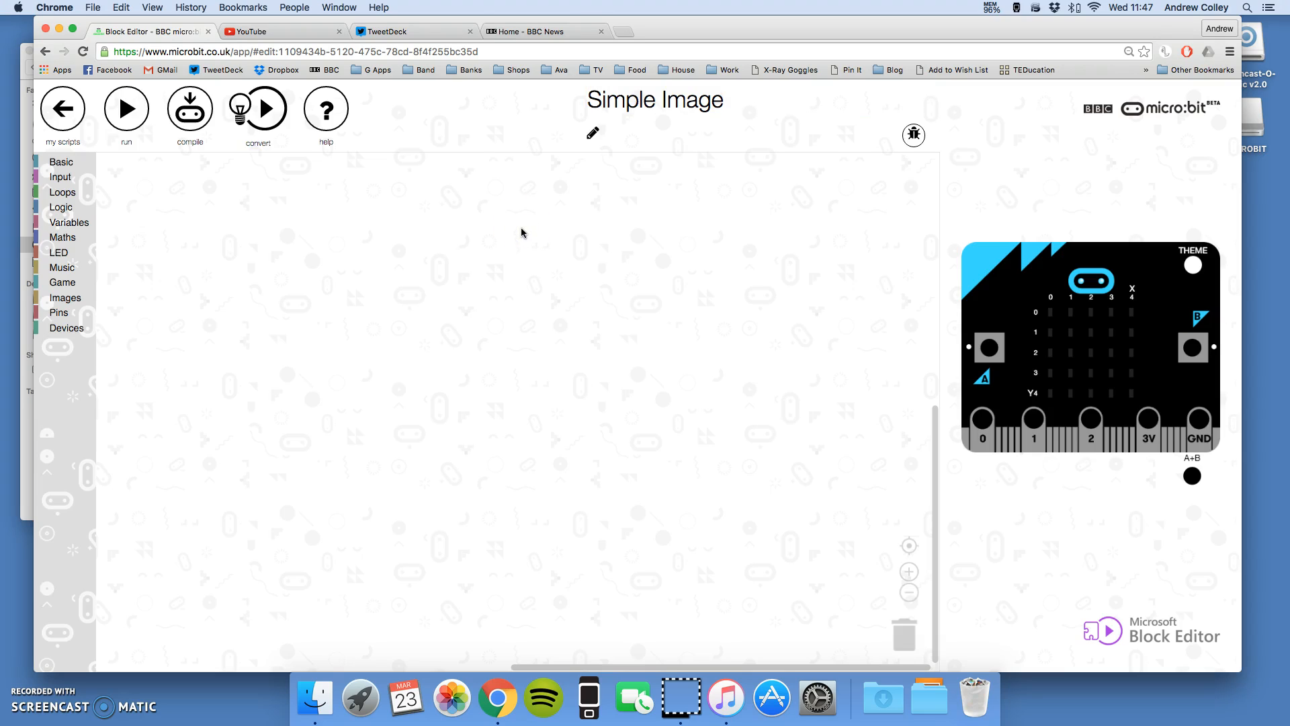
# Drag a create image block from the Images category onto the workspace.
pyautogui.click(301, 404)
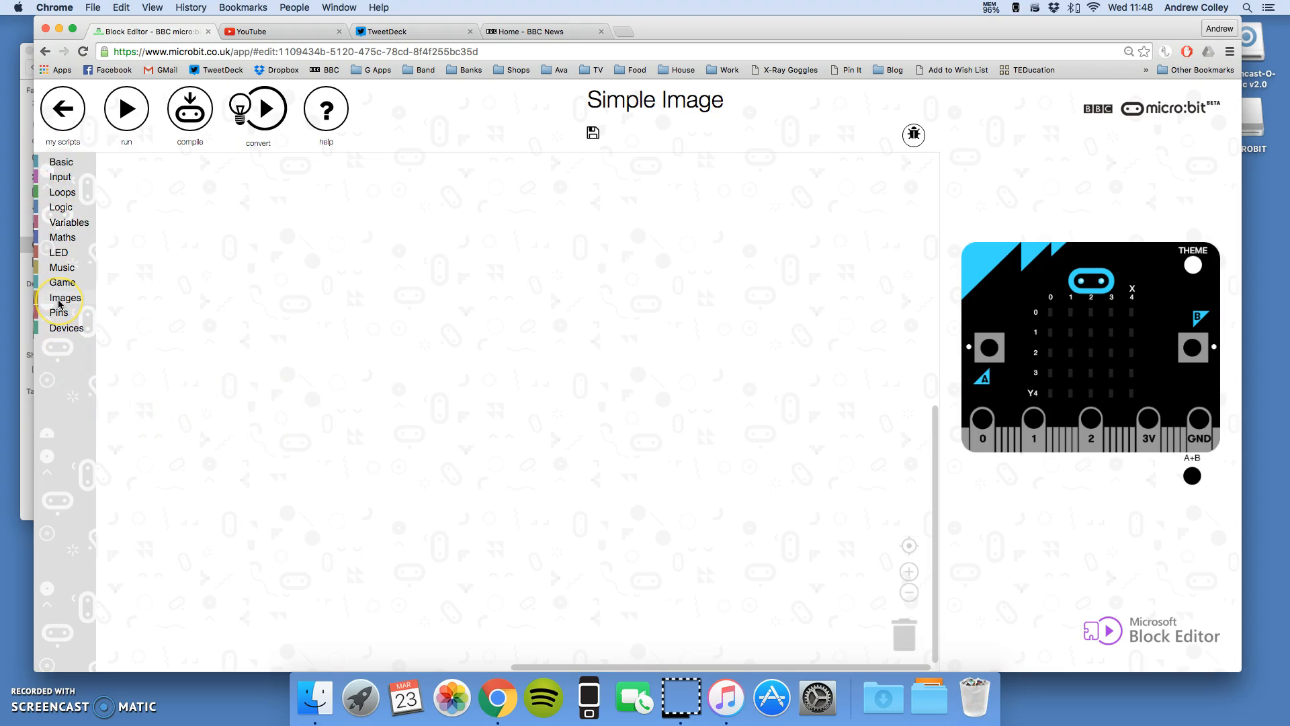
pyautogui.click(66, 297)
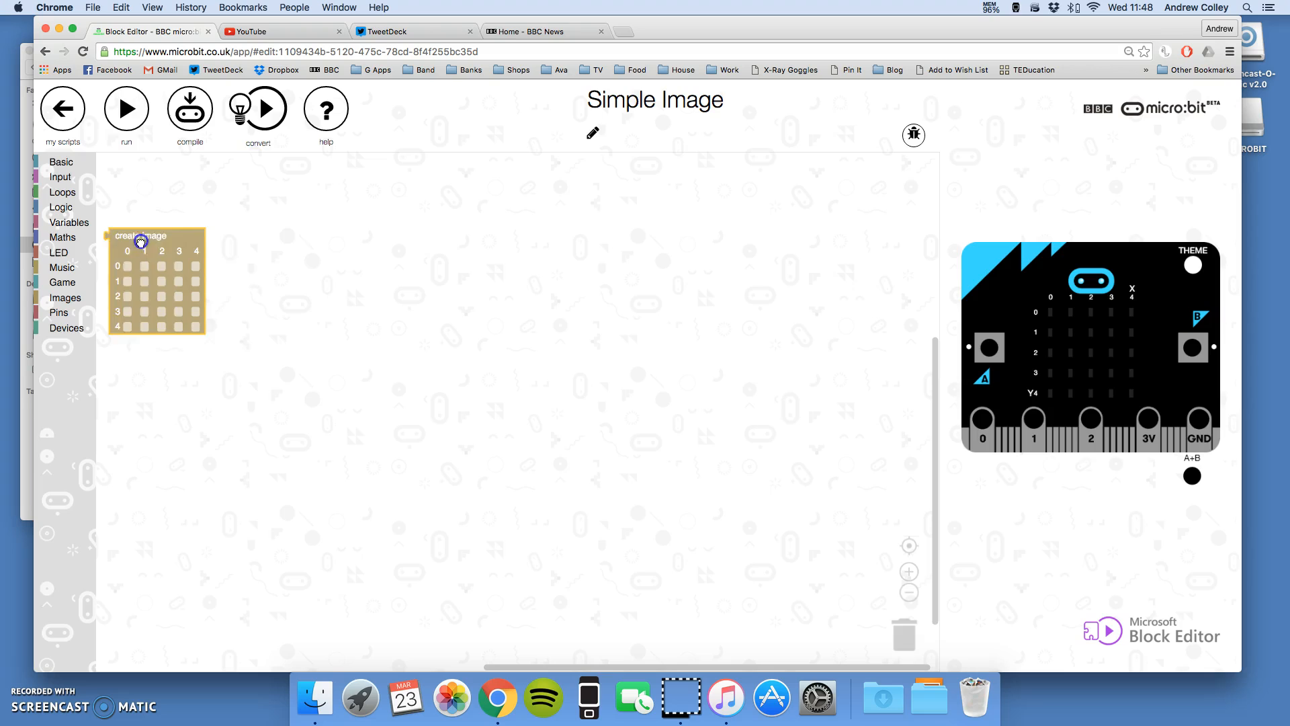
pyautogui.moveTo(140, 242); pyautogui.dragTo(259, 175)
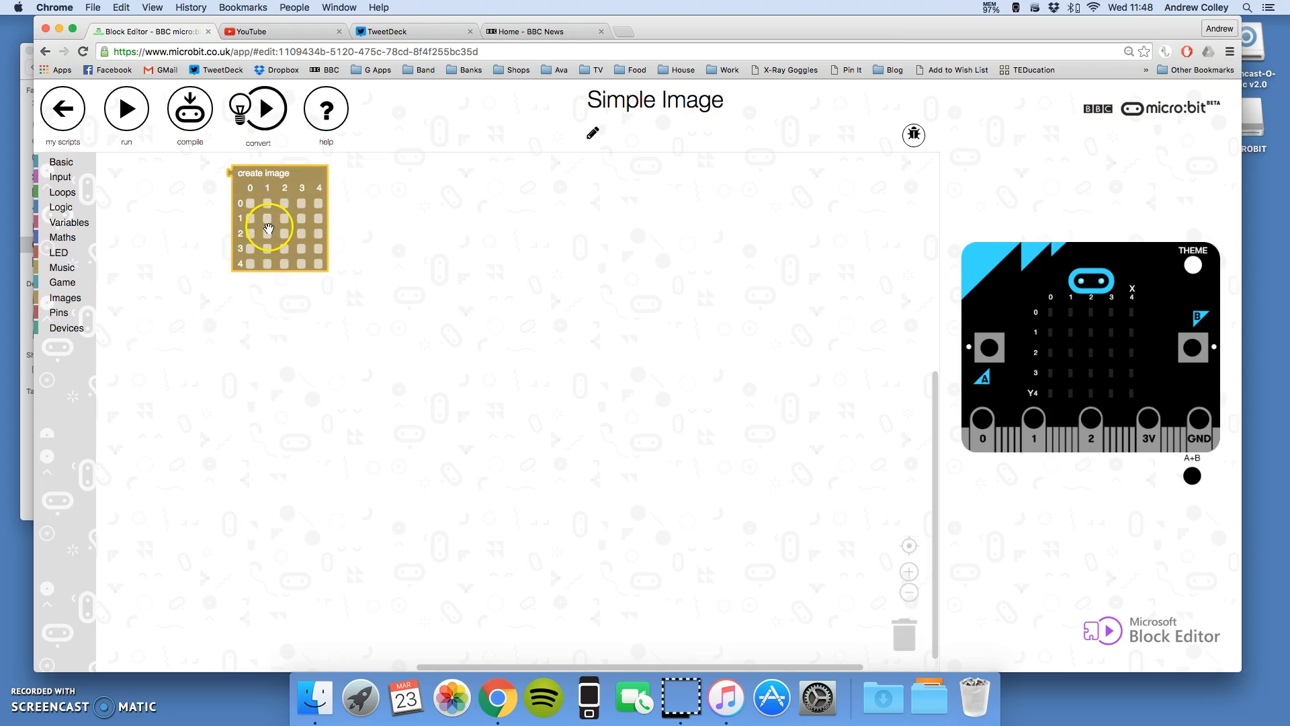
pyautogui.moveTo(265, 243)
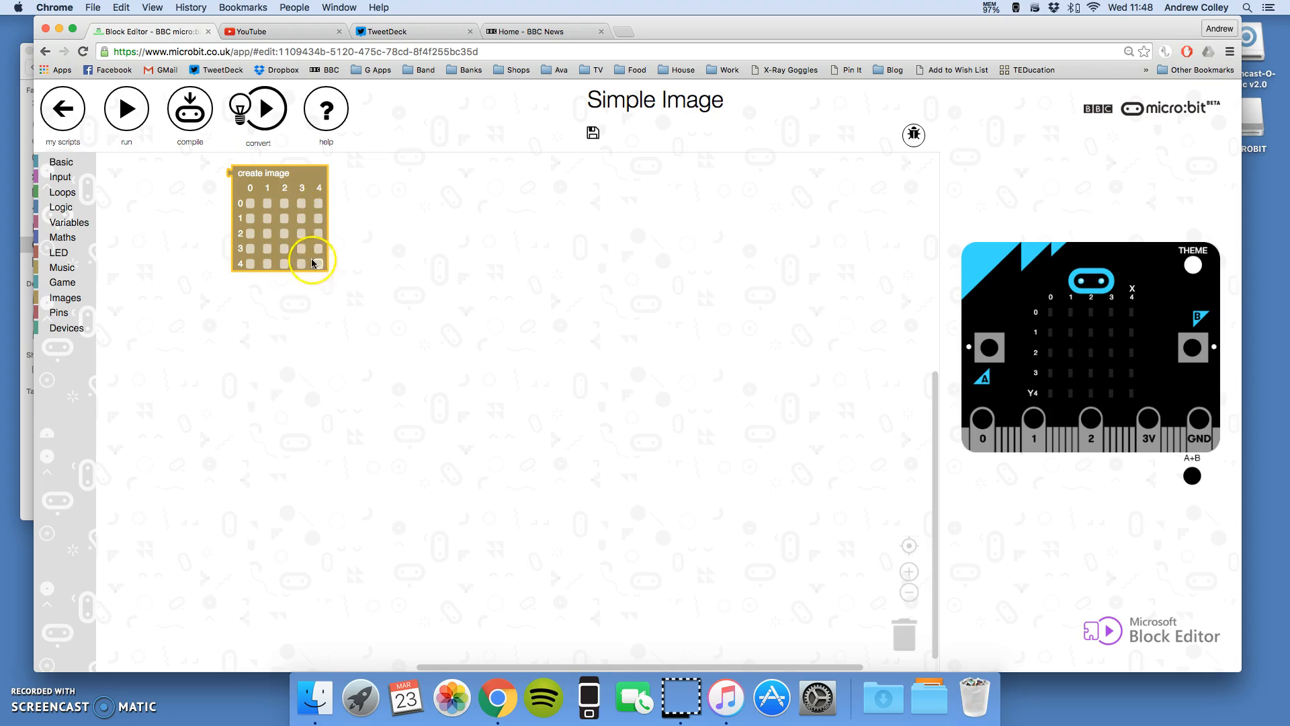
# Tick six LED cells in the create image grid to draw a heart.
pyautogui.click(268, 218)
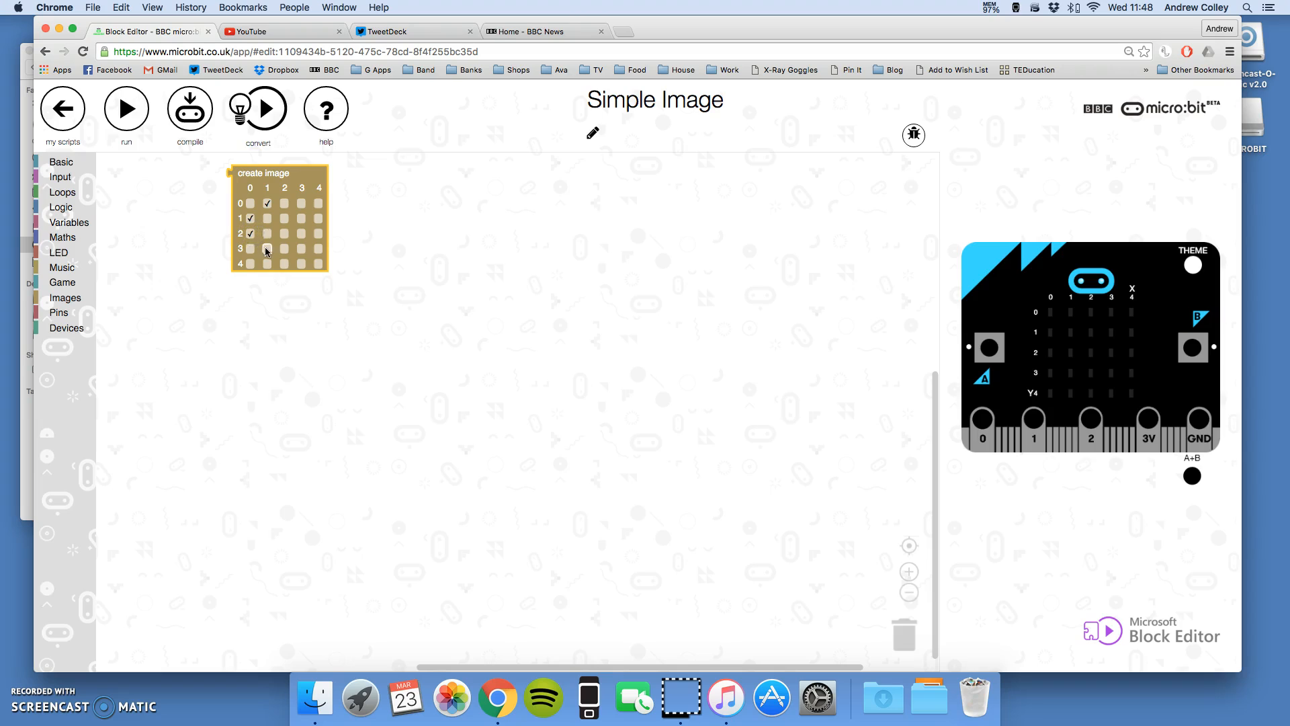
pyautogui.click(284, 264)
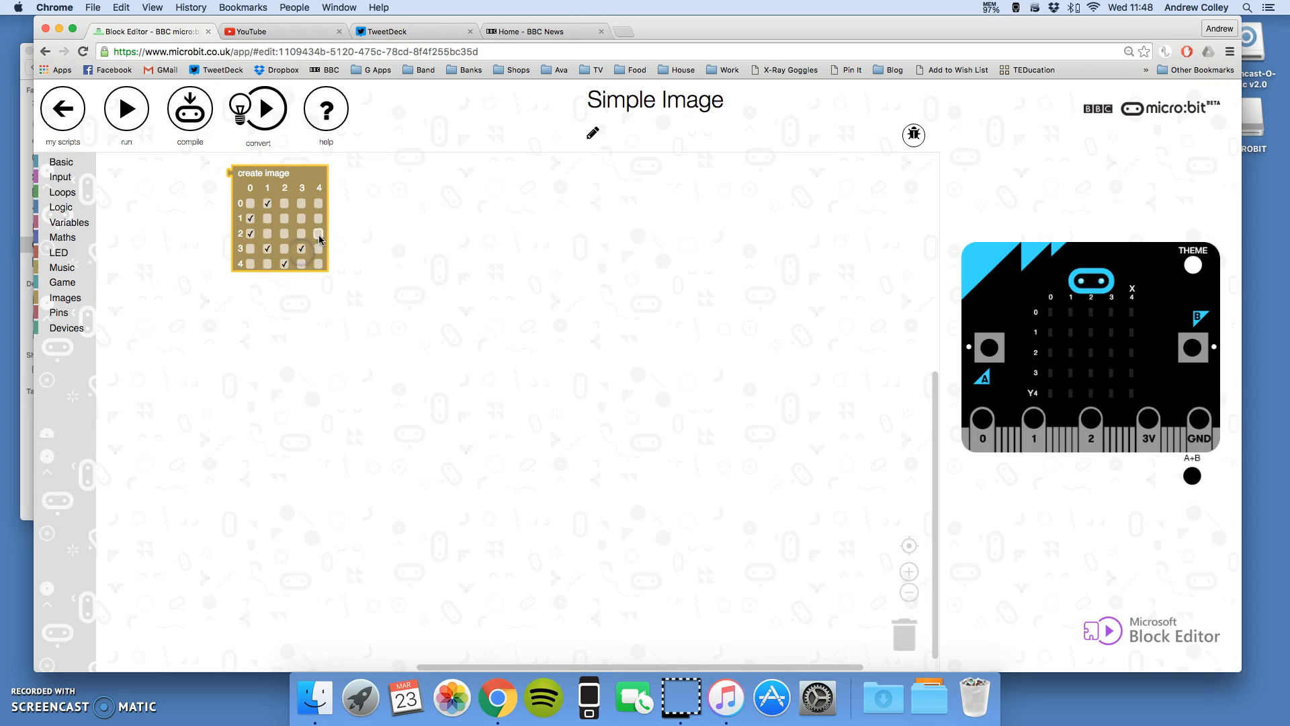
pyautogui.click(319, 234)
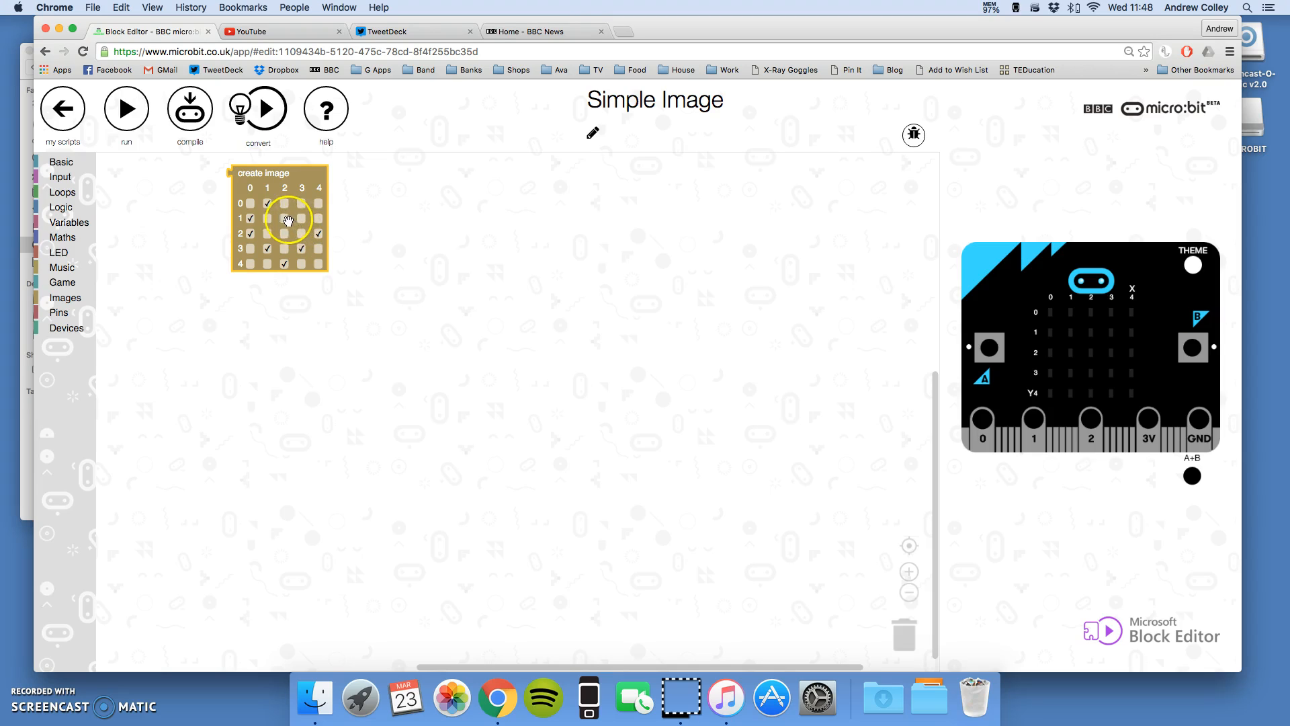
pyautogui.click(301, 203)
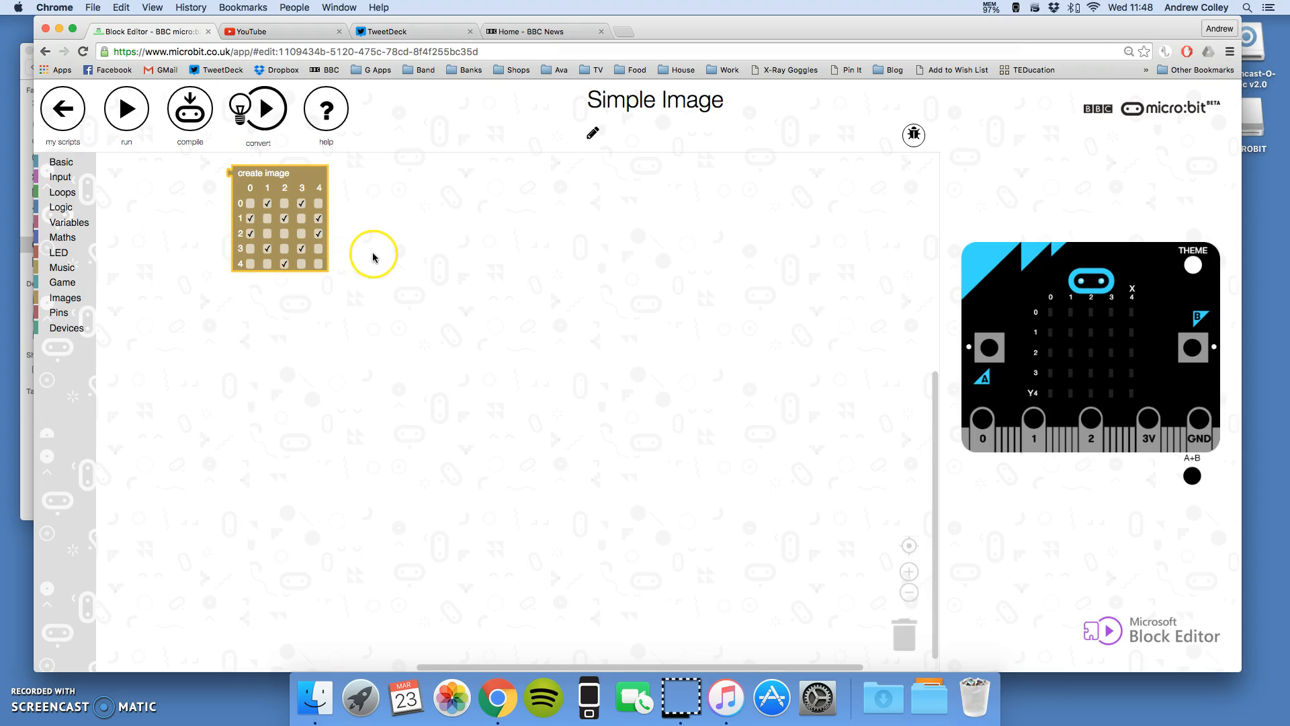
pyautogui.click(267, 234)
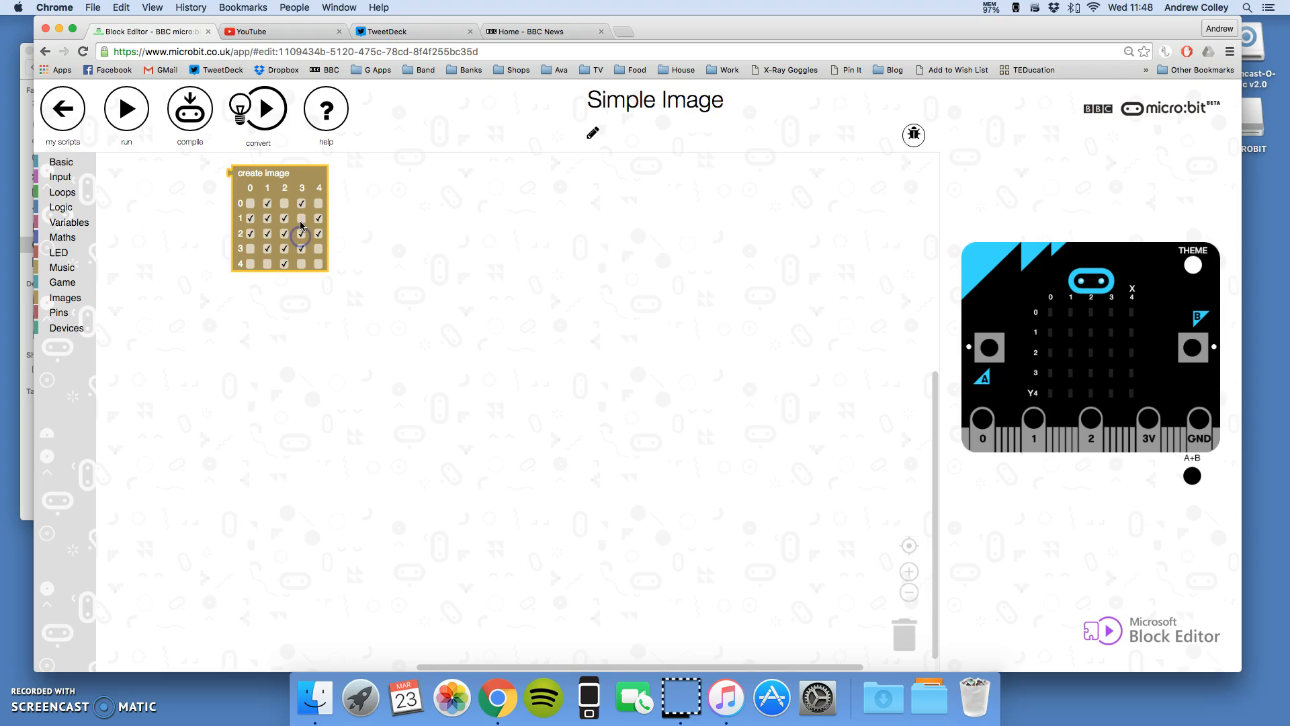
pyautogui.click(302, 234)
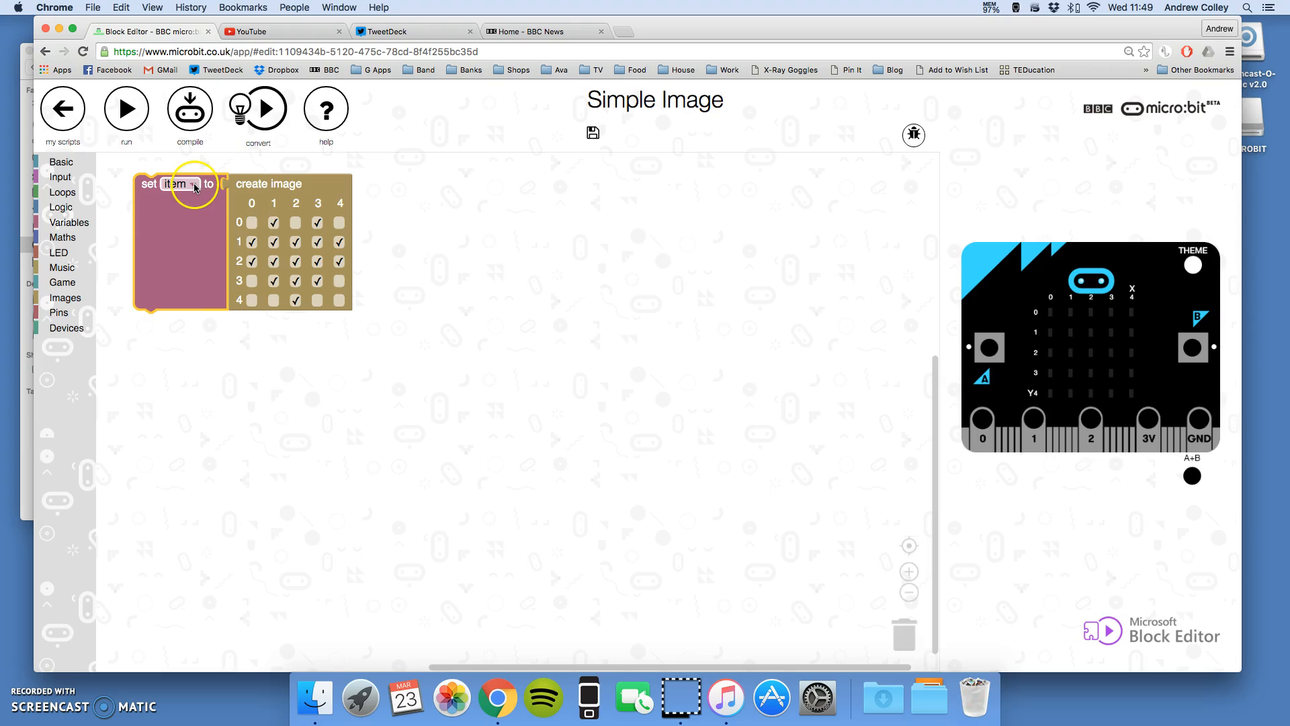
# Rename the image variable 'item' to 'heart' through Rename variable.
pyautogui.click(186, 184)
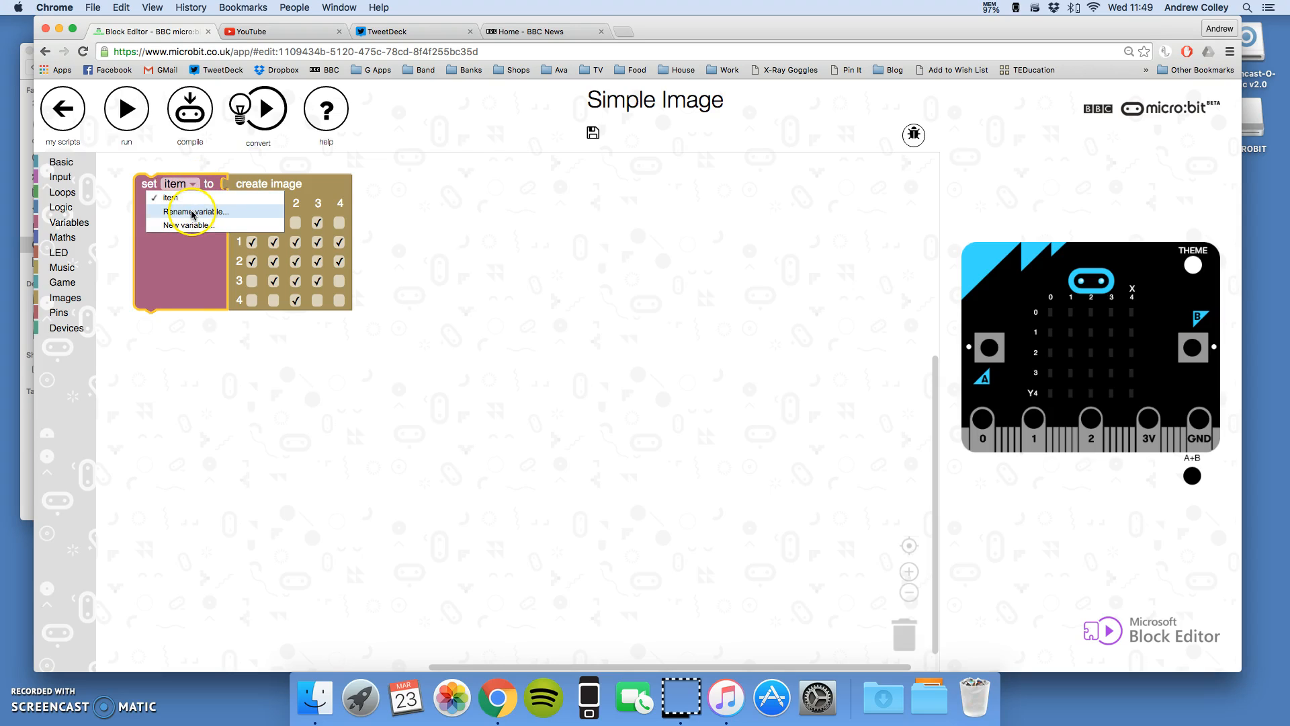
pyautogui.click(197, 213)
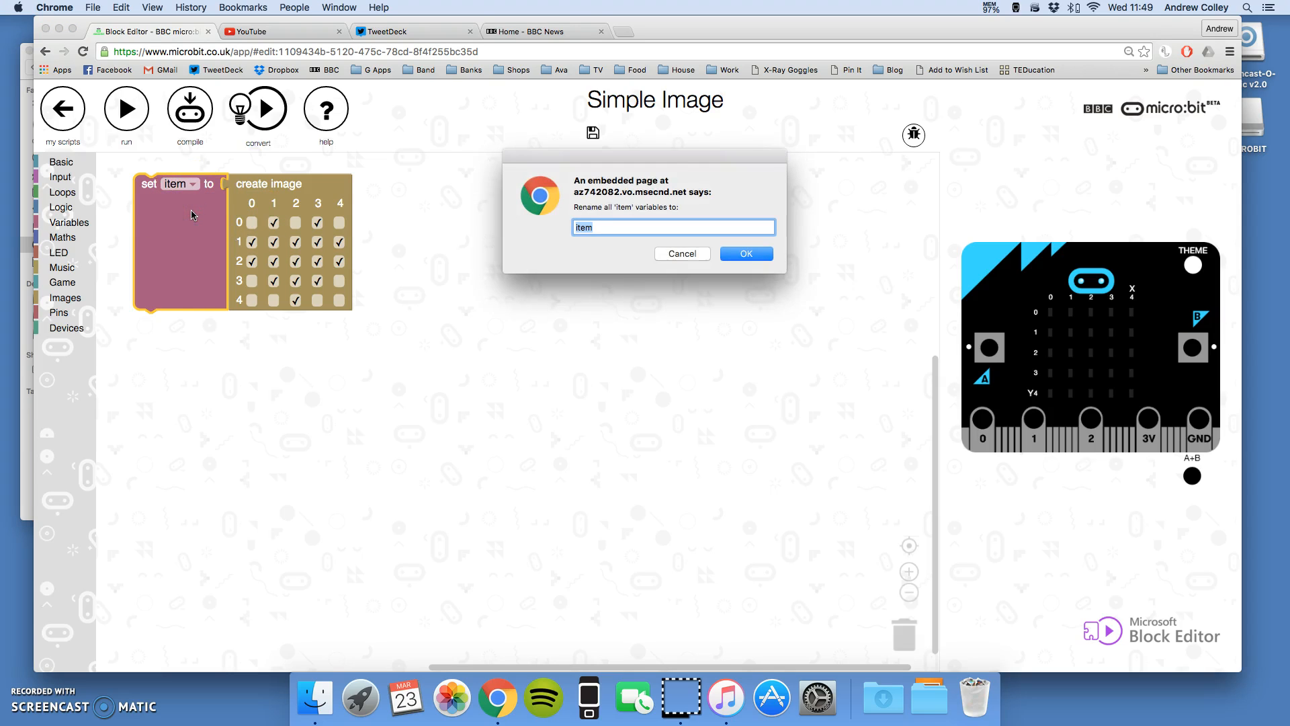
pyautogui.write('heart')
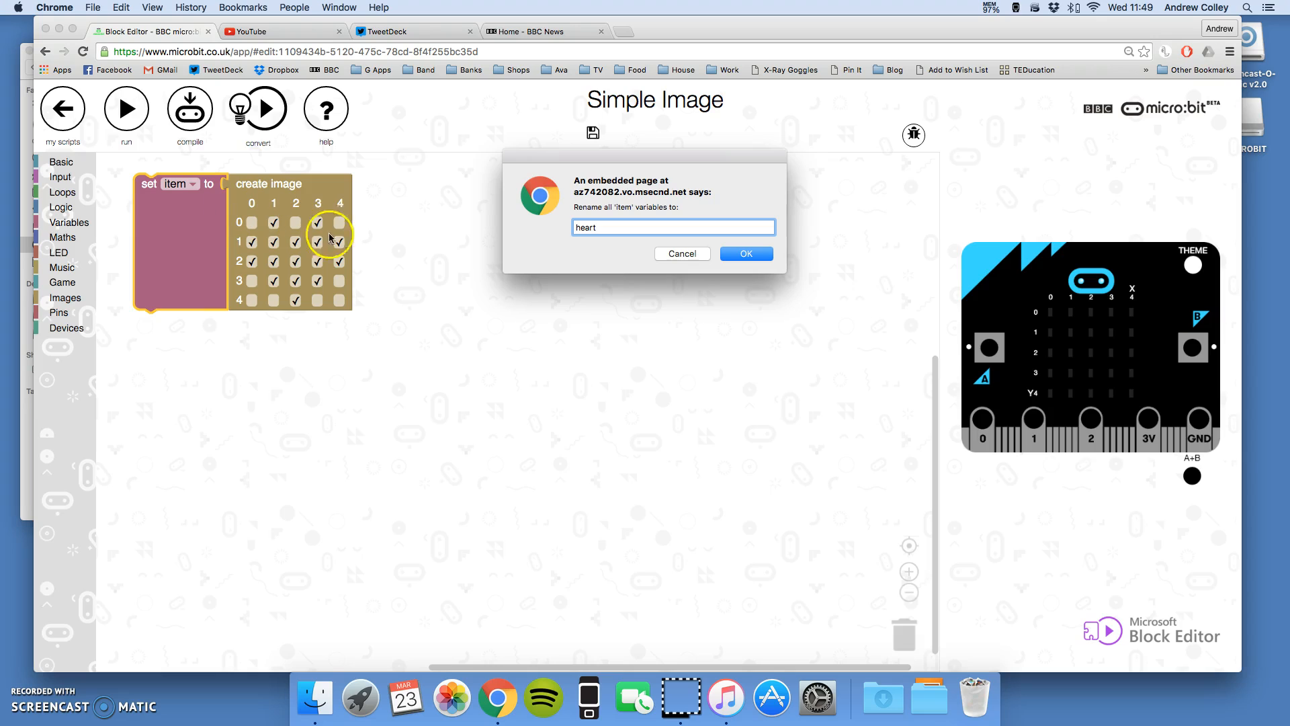
pyautogui.click(744, 254)
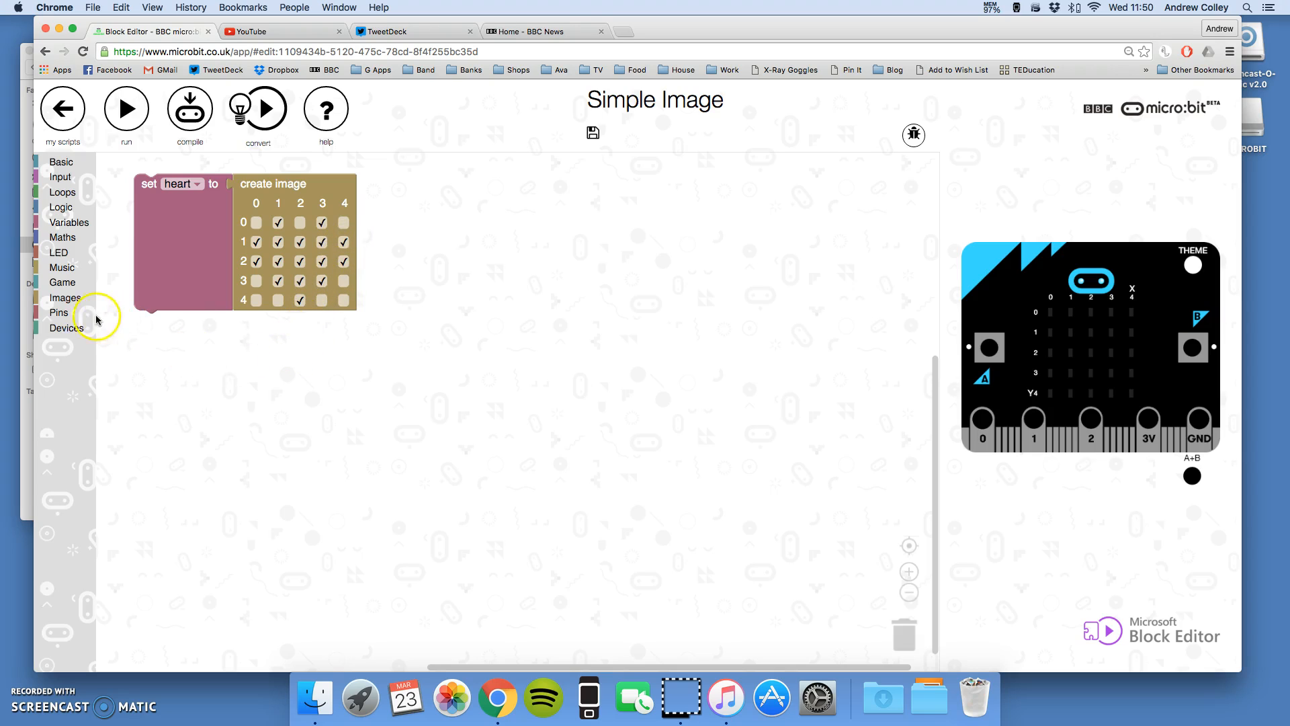
# Add a show image block with the heart variable plugged into its image slot.
pyautogui.click(65, 297)
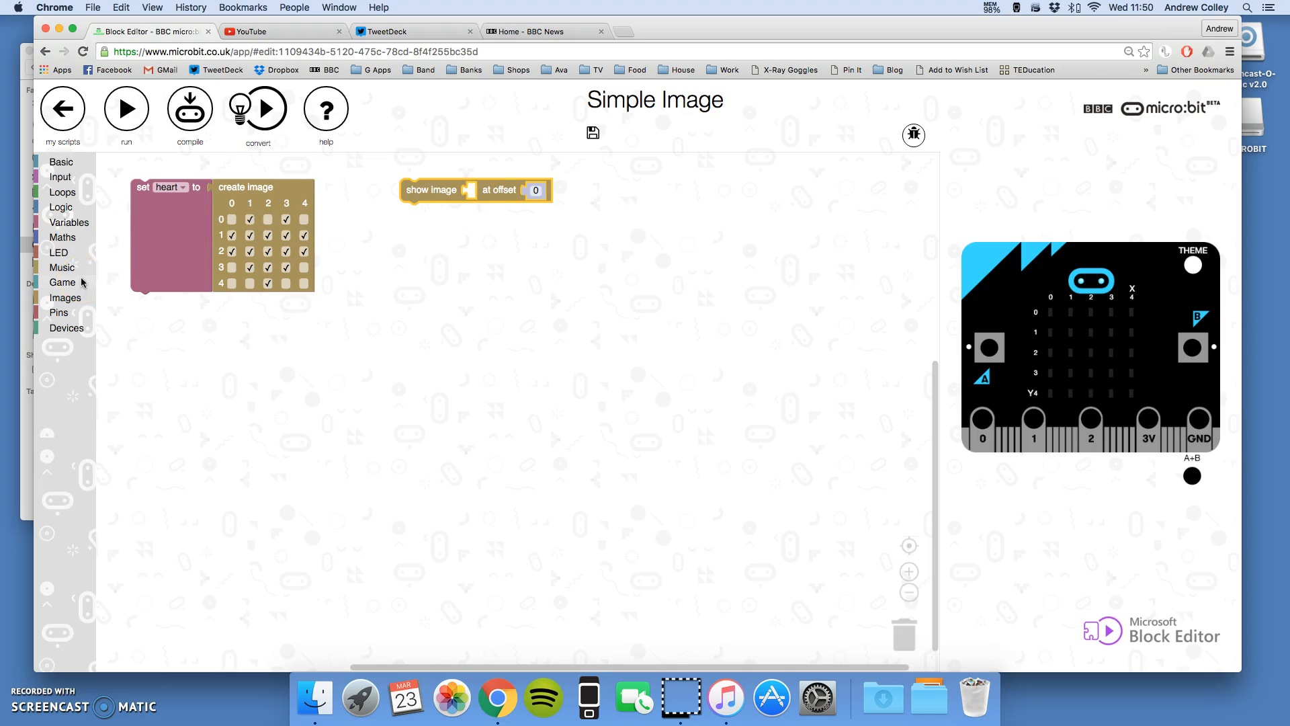
pyautogui.click(70, 223)
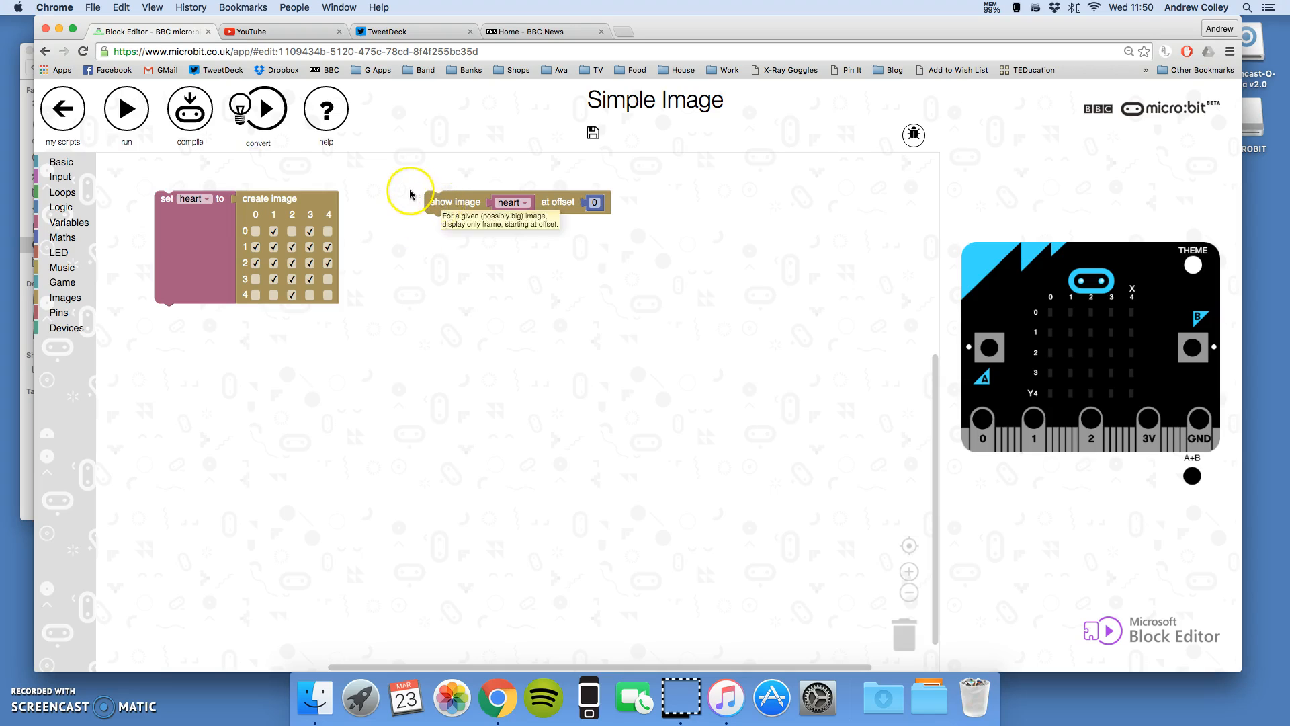
pyautogui.moveTo(597, 233)
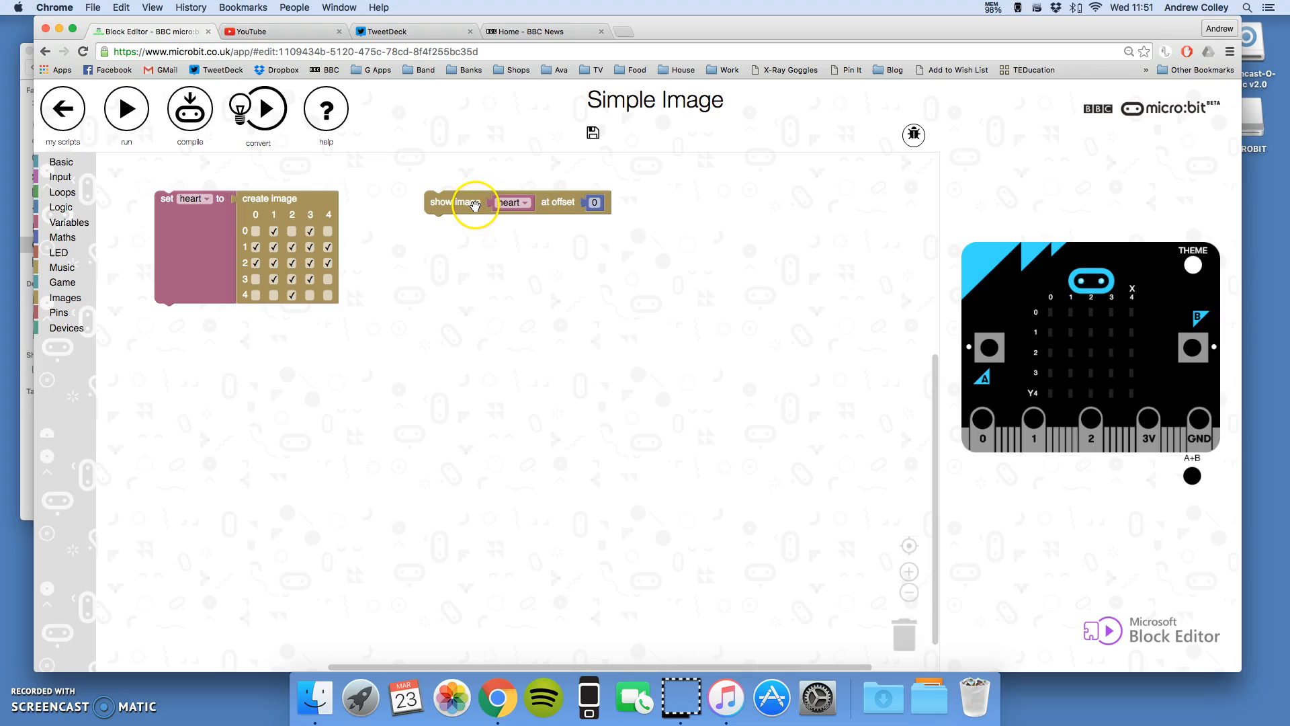
pyautogui.moveTo(469, 203)
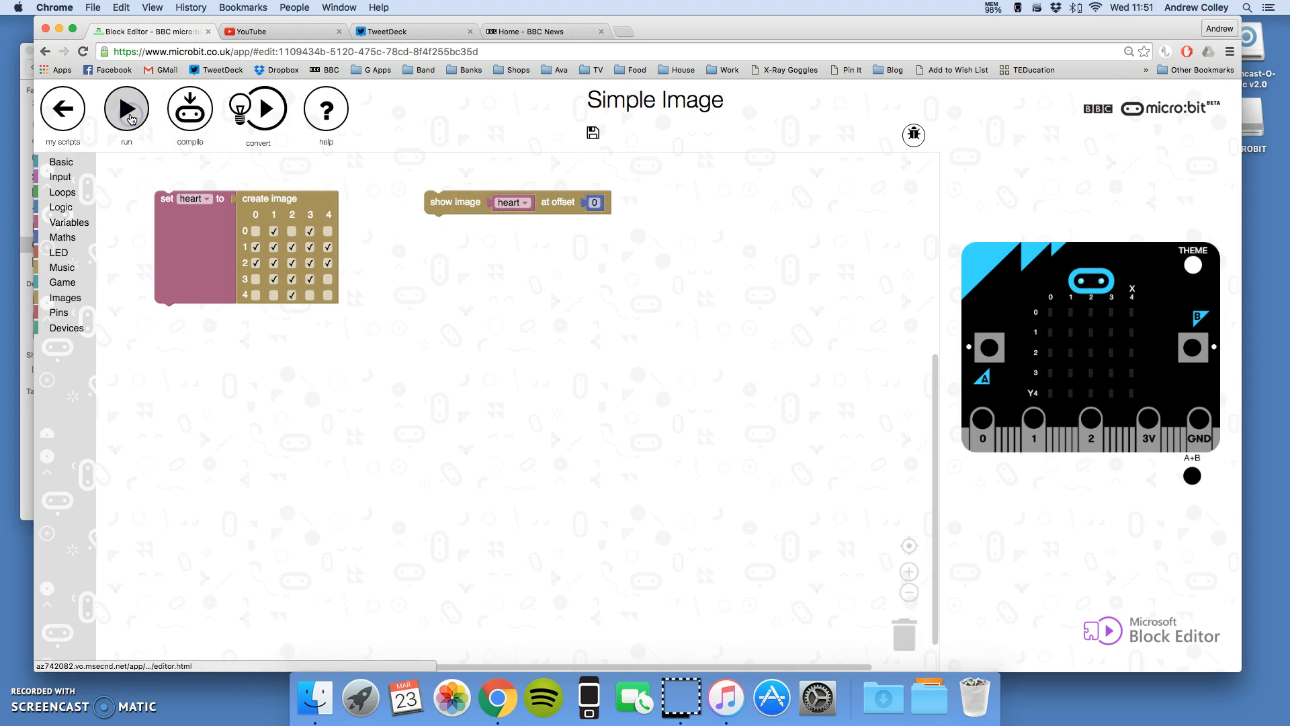
# Run the script so the simulated micro:bit shows the heart.
pyautogui.click(126, 109)
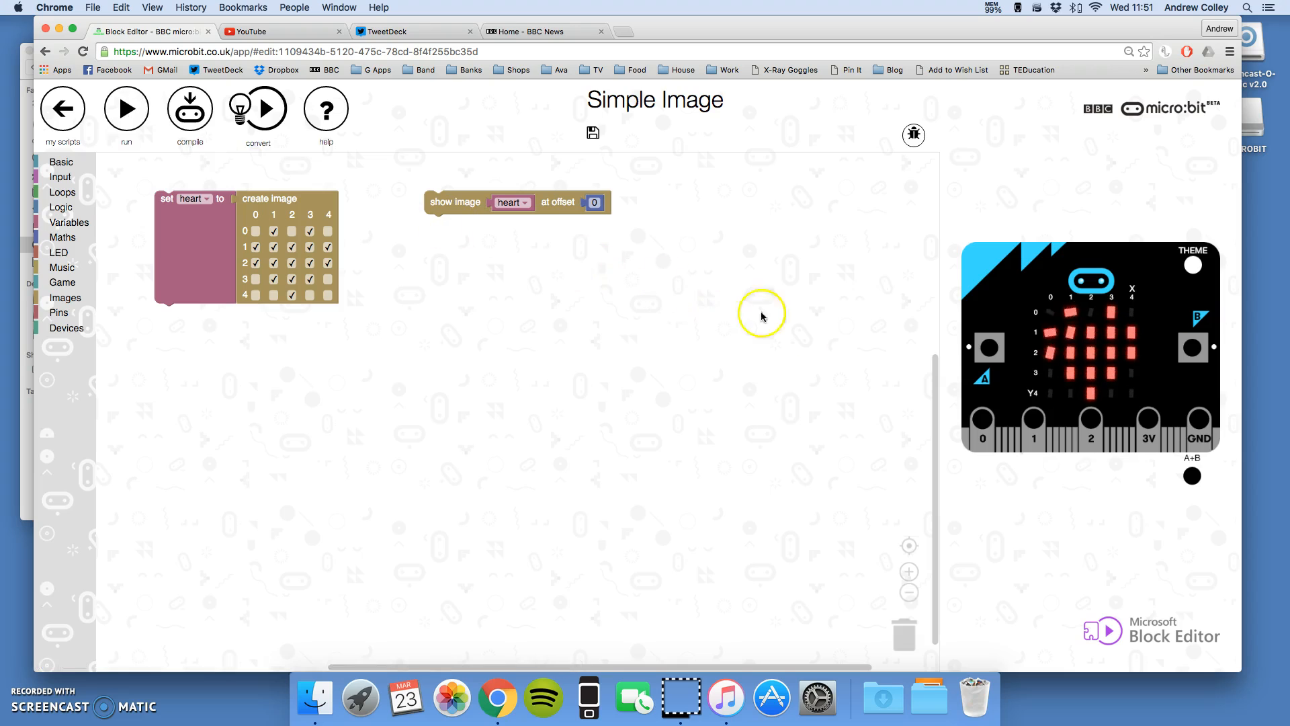
pyautogui.moveTo(1077, 338)
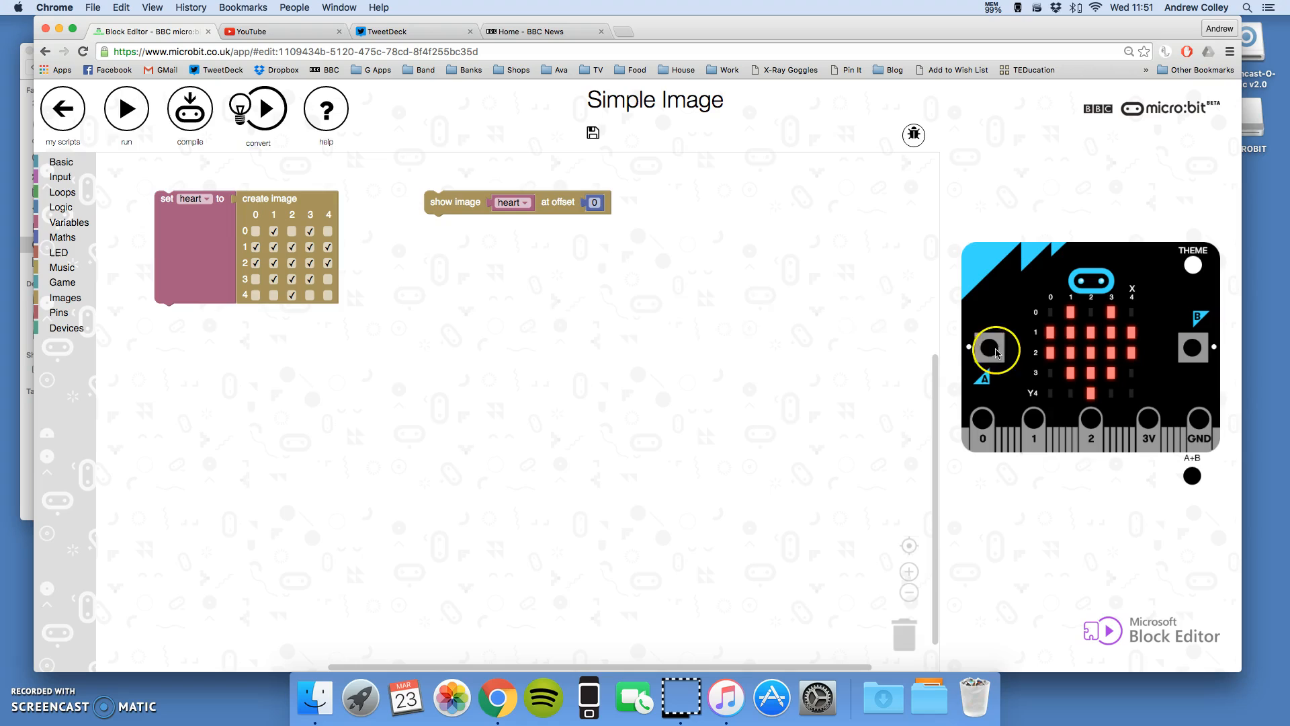
pyautogui.moveTo(563, 331)
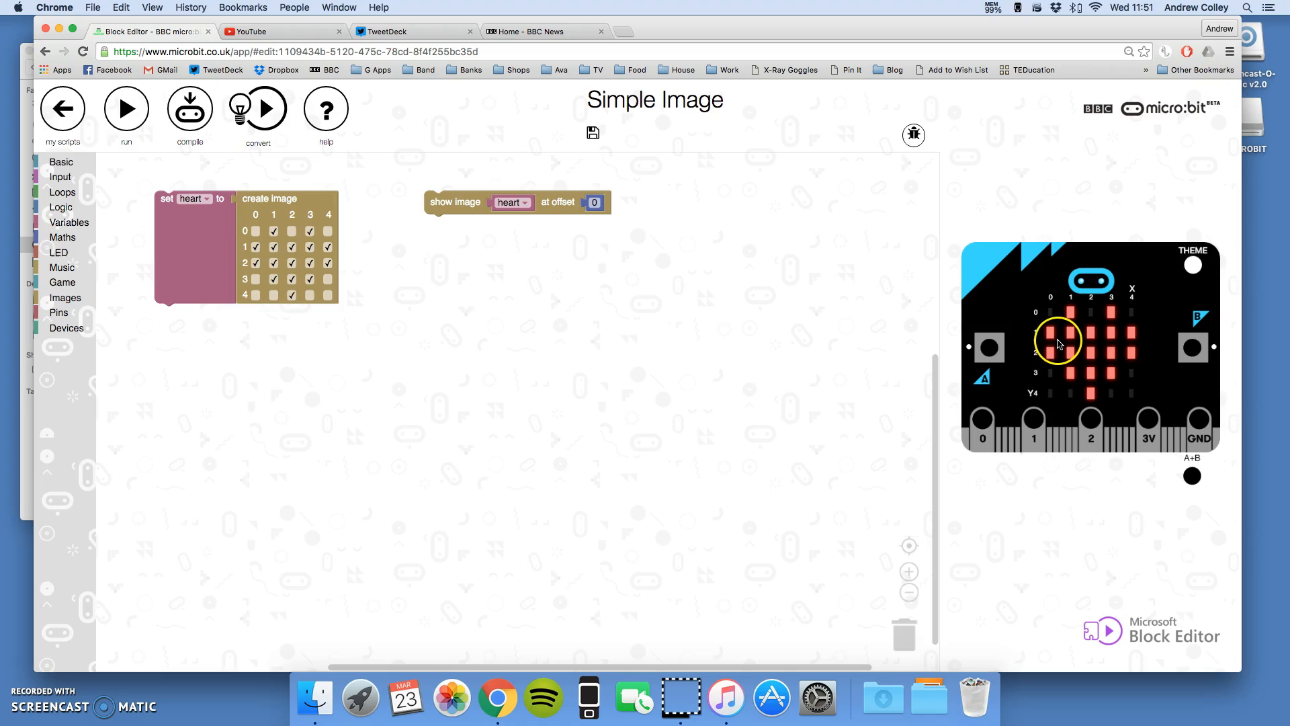
pyautogui.moveTo(746, 341)
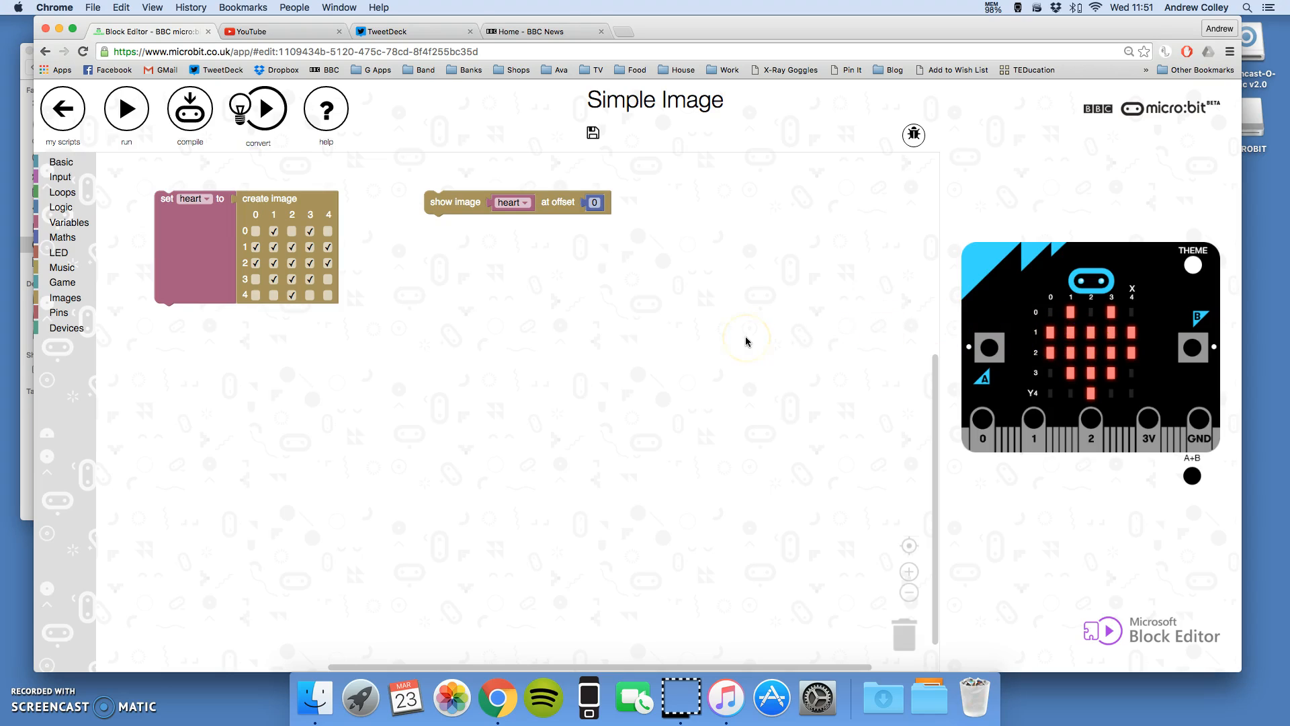